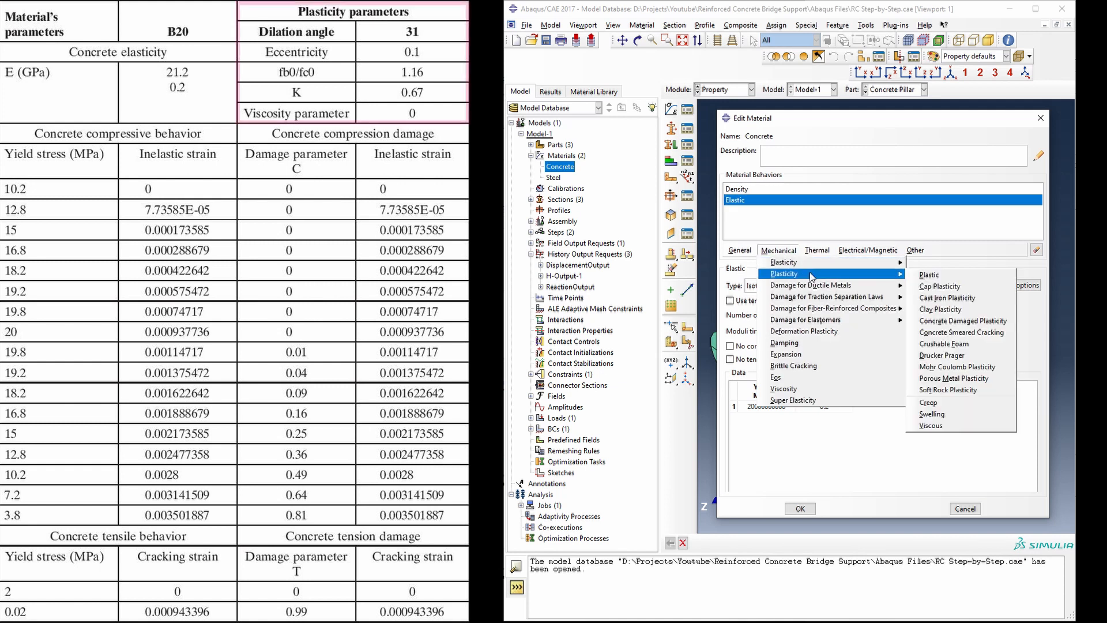
mouse_move(962, 321)
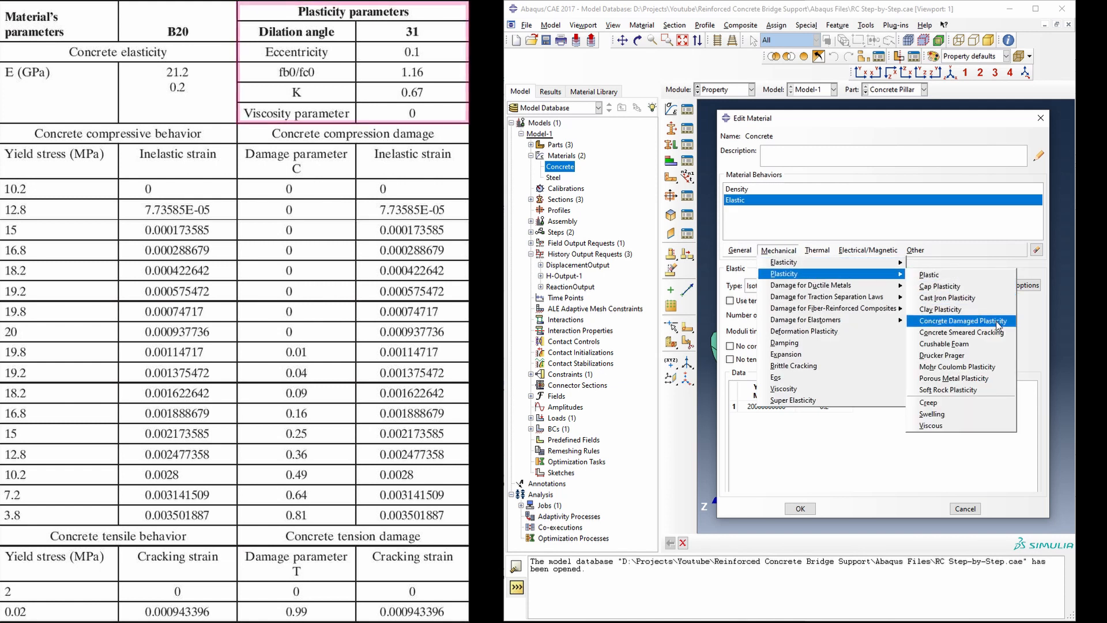
Add Mechanical > Plasticity > Concrete Damaged Plasticity to the Concrete material.
left_click(962, 320)
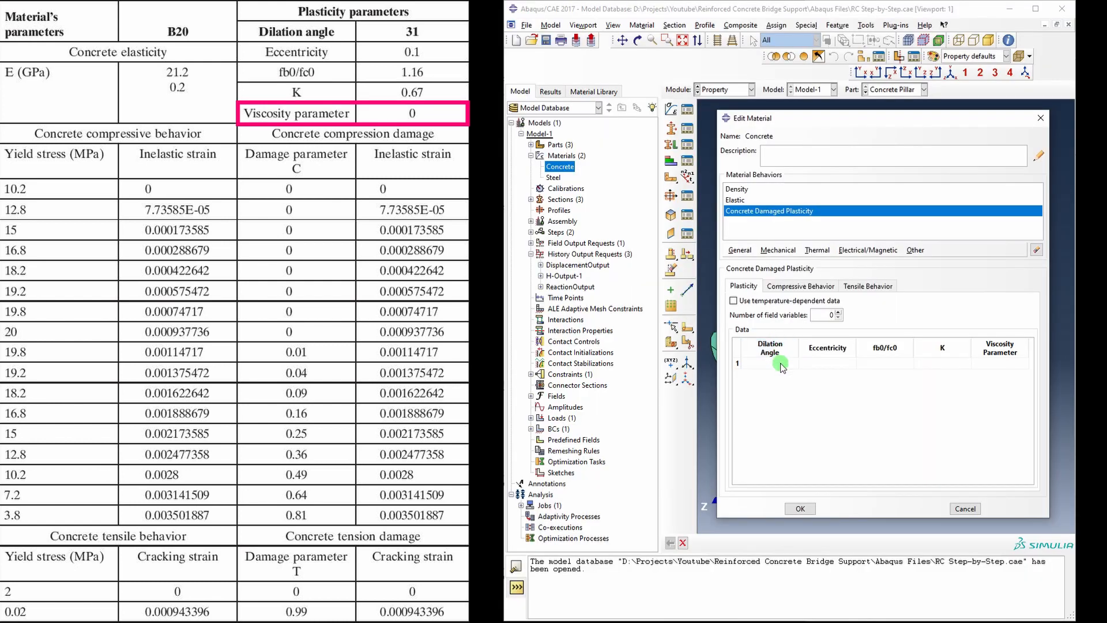
Enter plasticity values: dilation angle 31, eccentricity 0.1, fb0/fc0 1.16 and K 0.67.
left_click(769, 362)
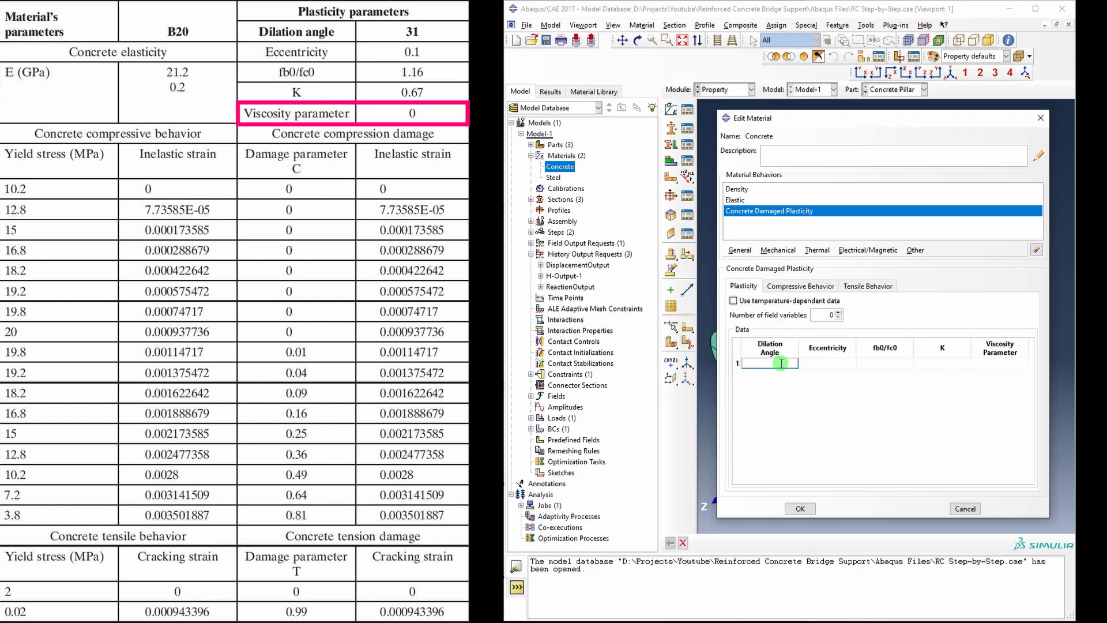
type("31")
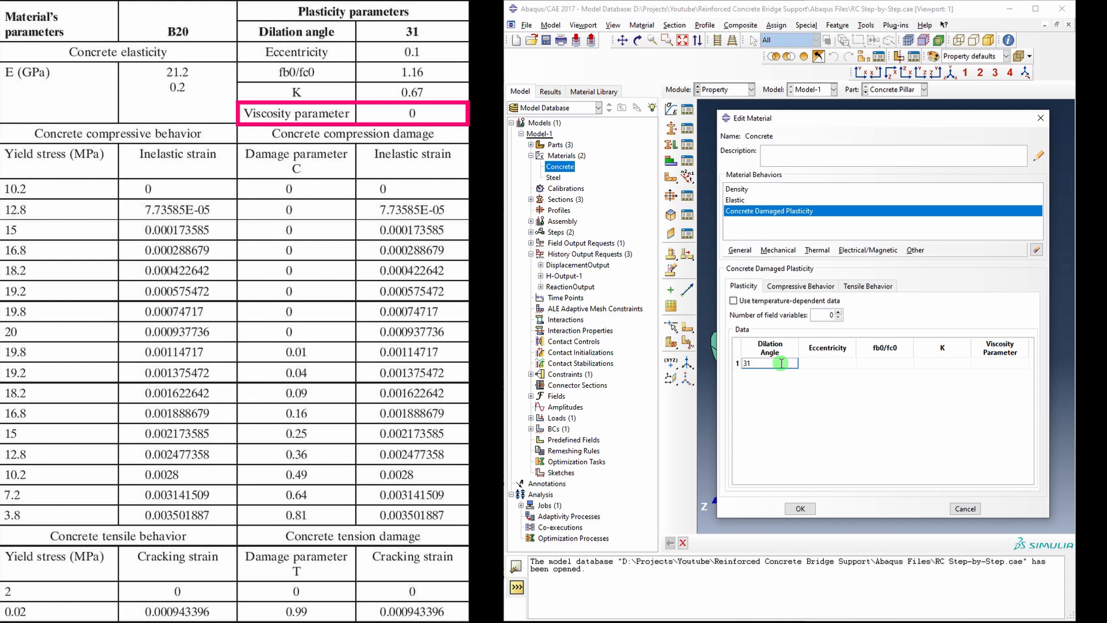
left_click(828, 363)
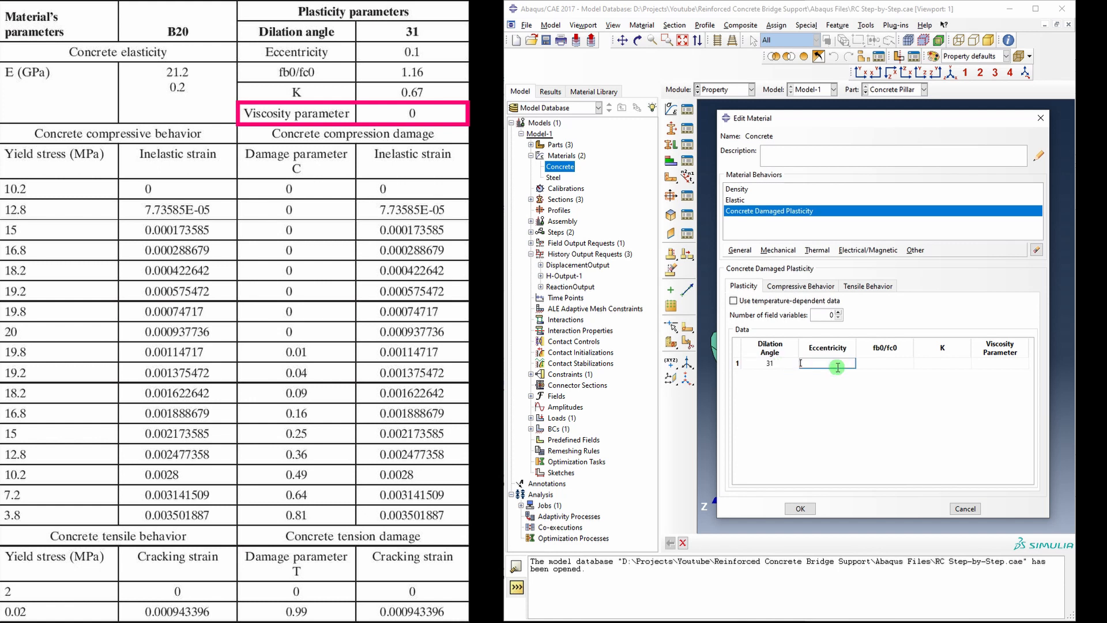
type("0.1")
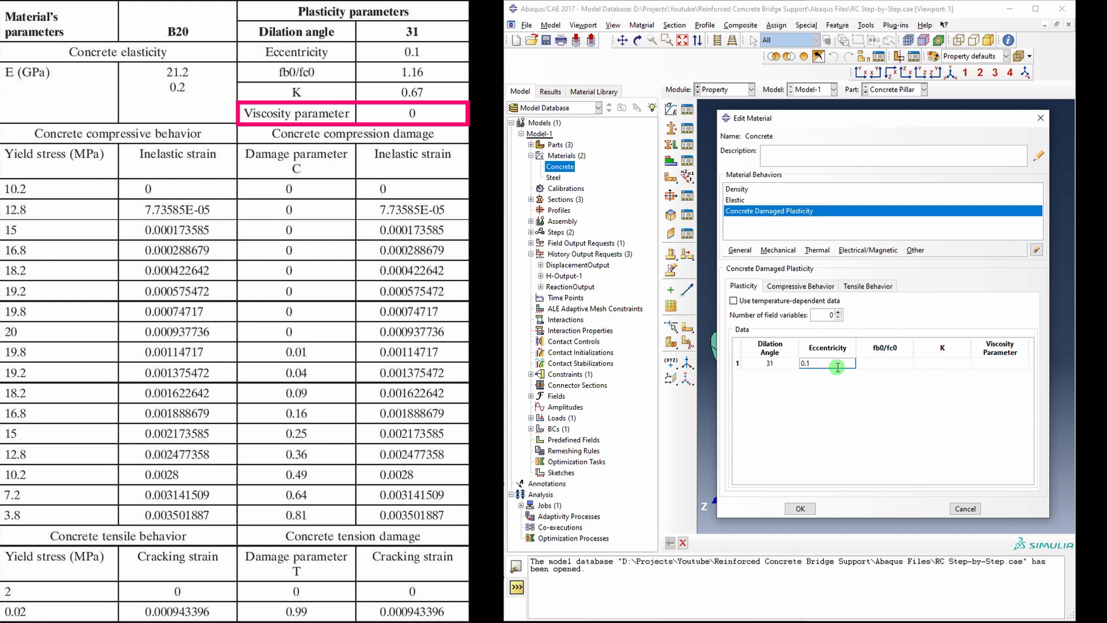
left_click(884, 363)
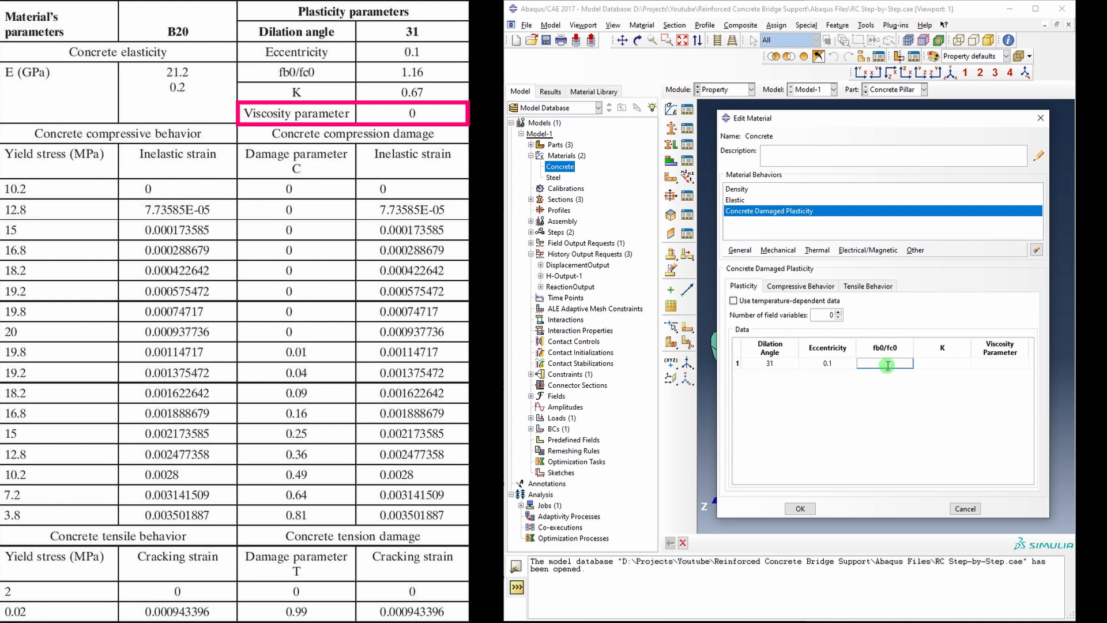
type("1.16")
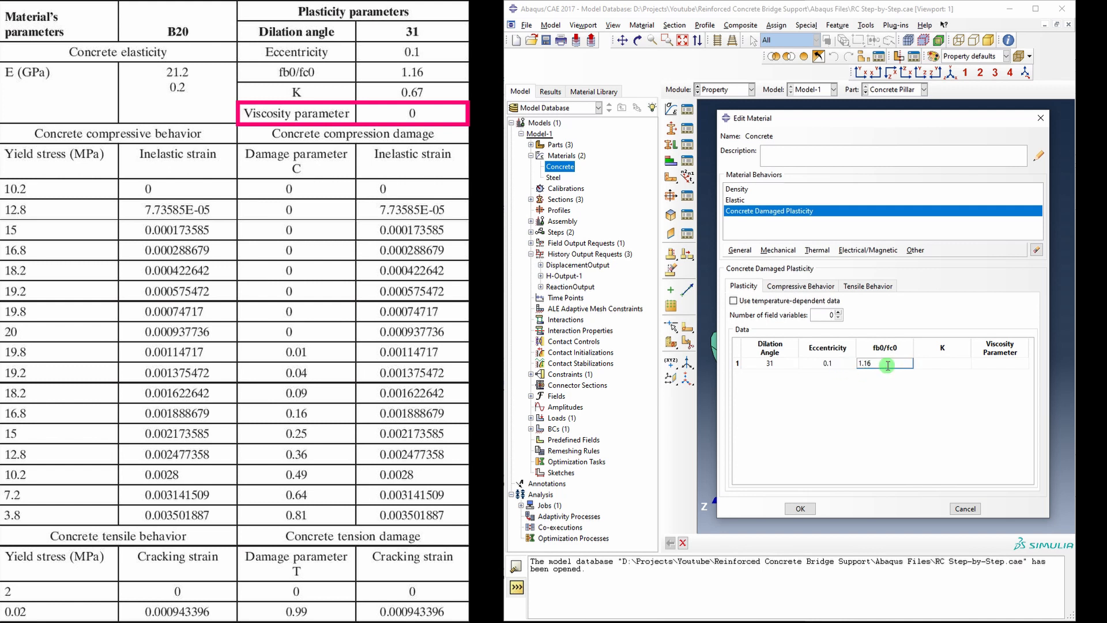
left_click(941, 364)
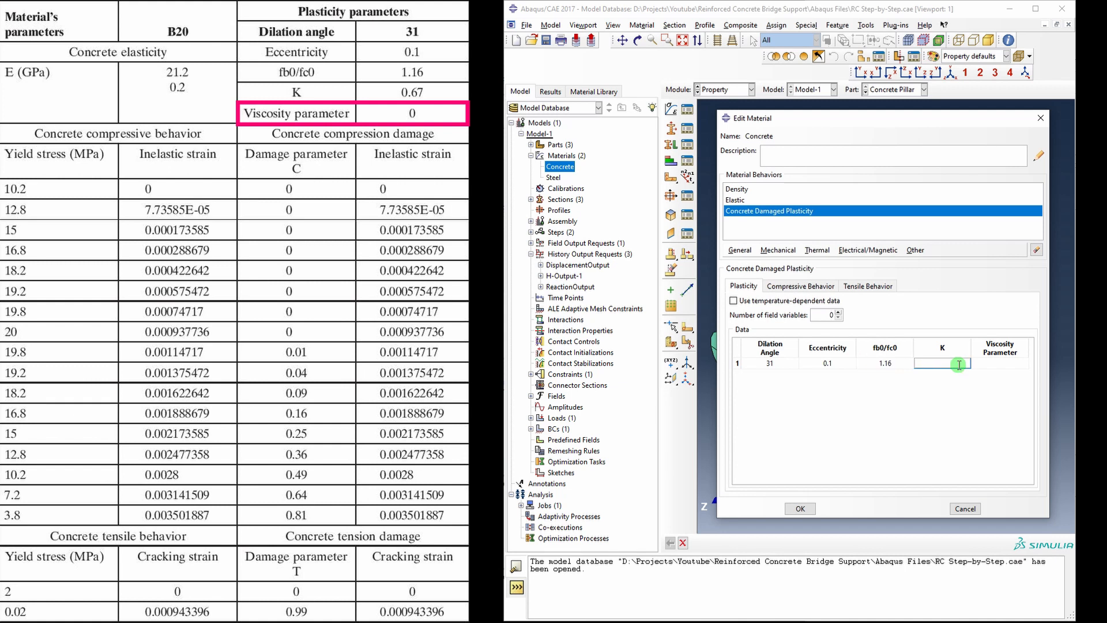
type("0.67")
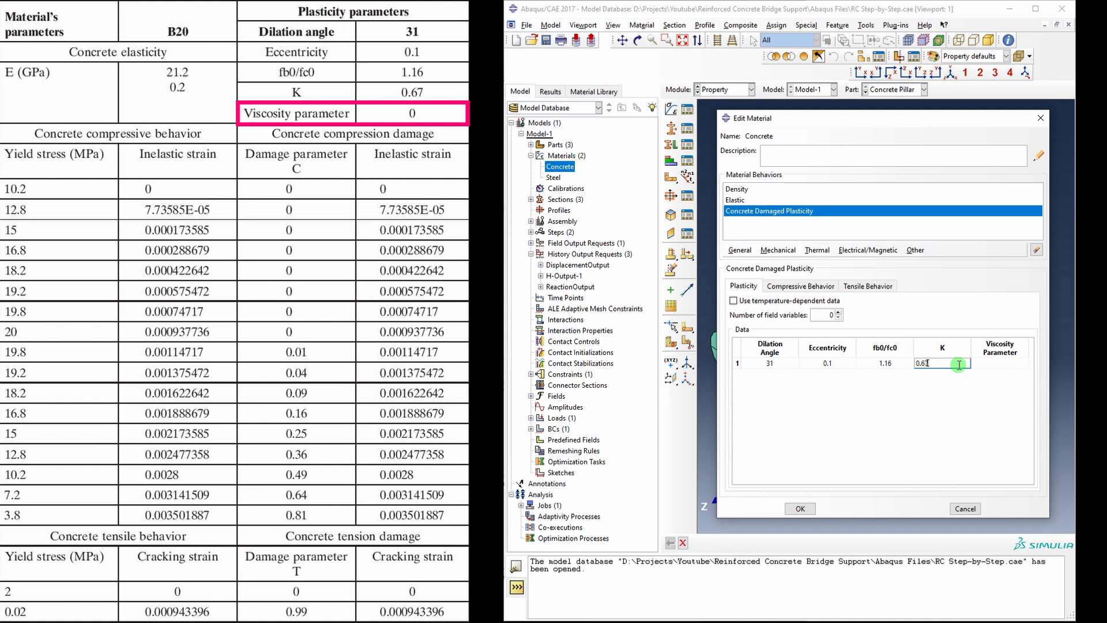
mouse_move(994, 367)
type("0")
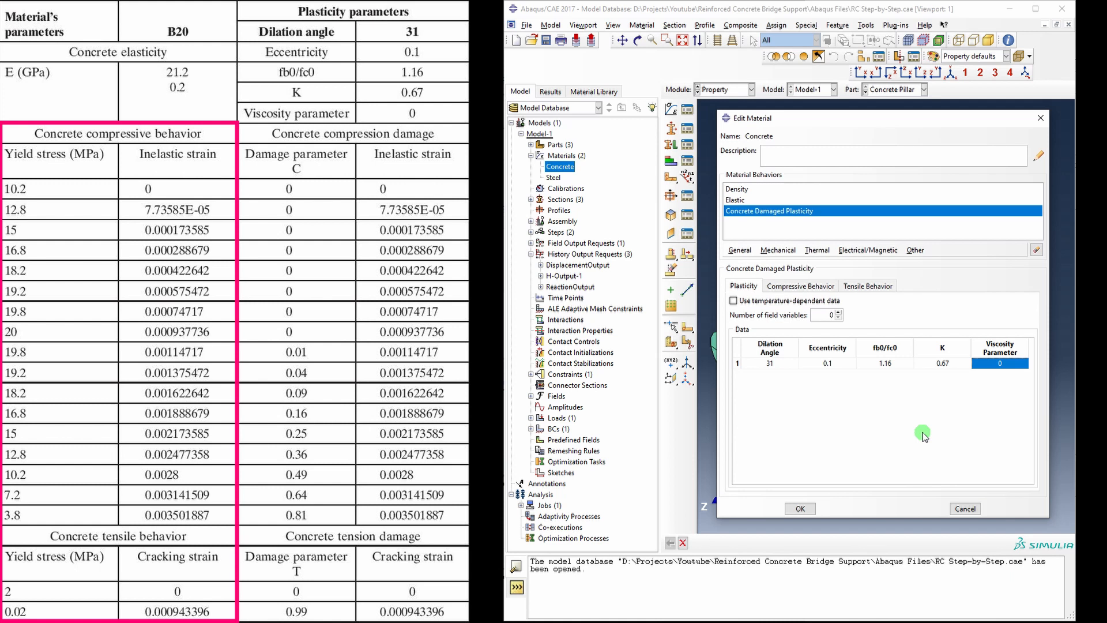
Fill the 16-row compressive yield stress/inelastic strain table and move to tensile behavior for 2e6.
left_click(800, 286)
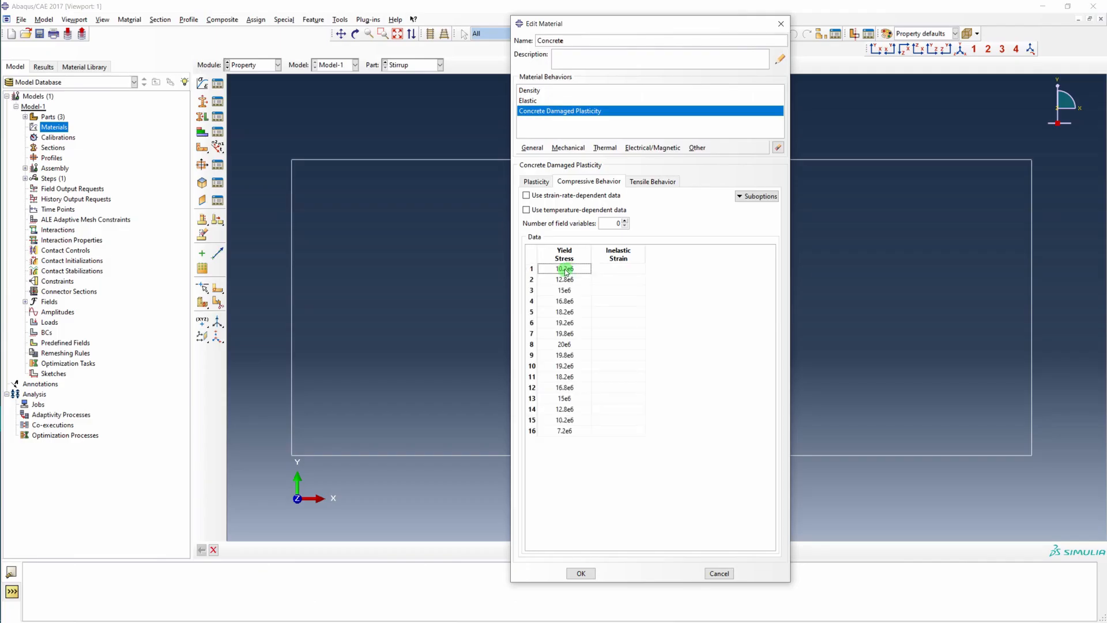
left_click(619, 269)
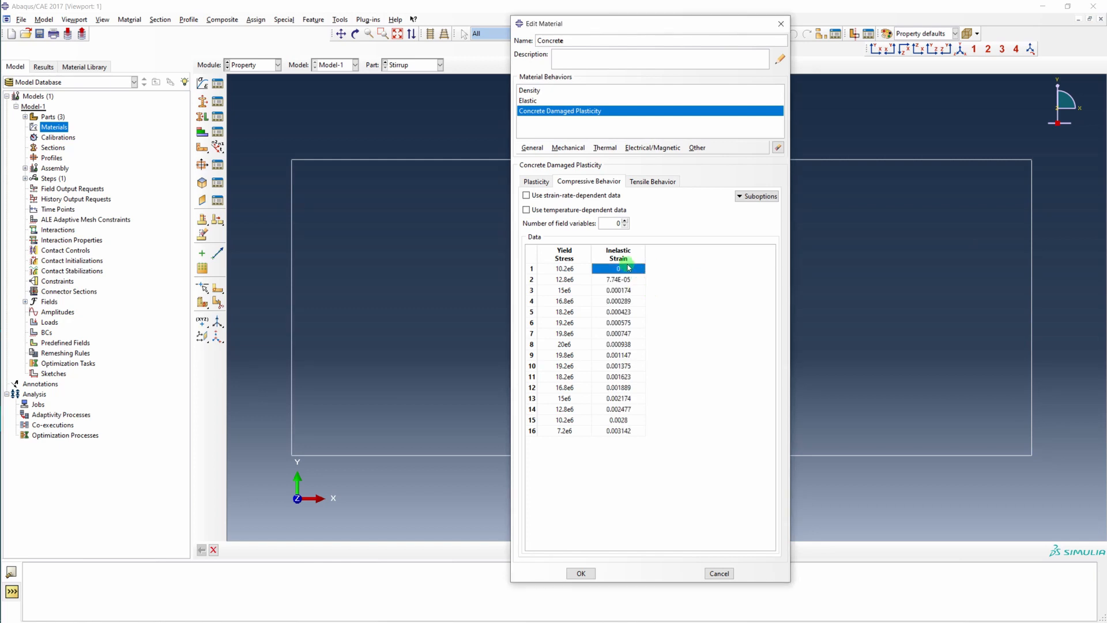
mouse_move(671, 183)
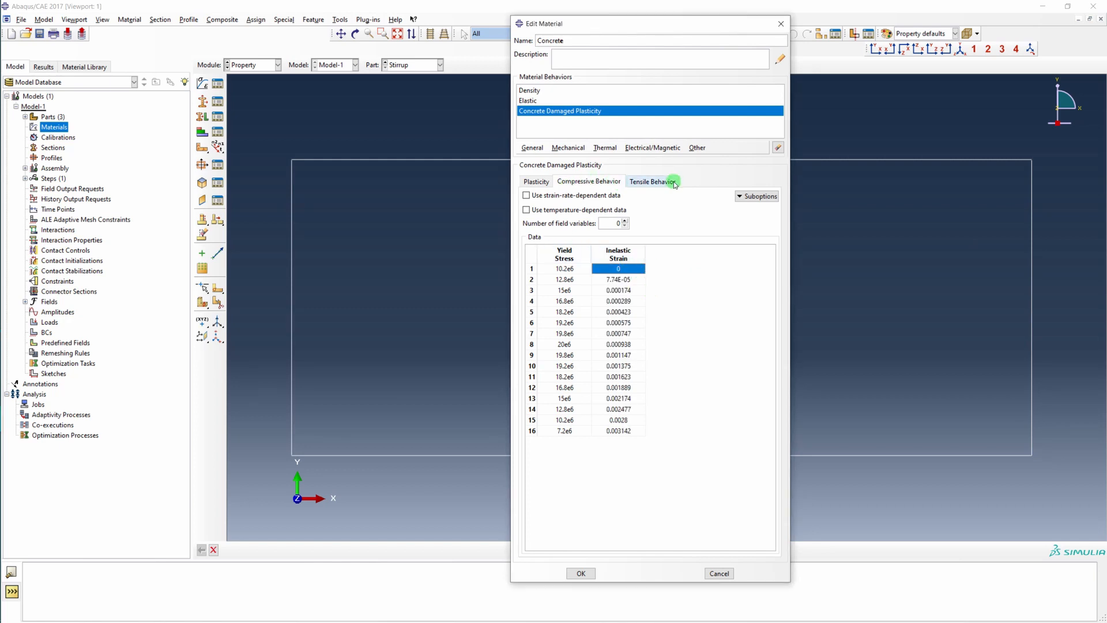
left_click(652, 181)
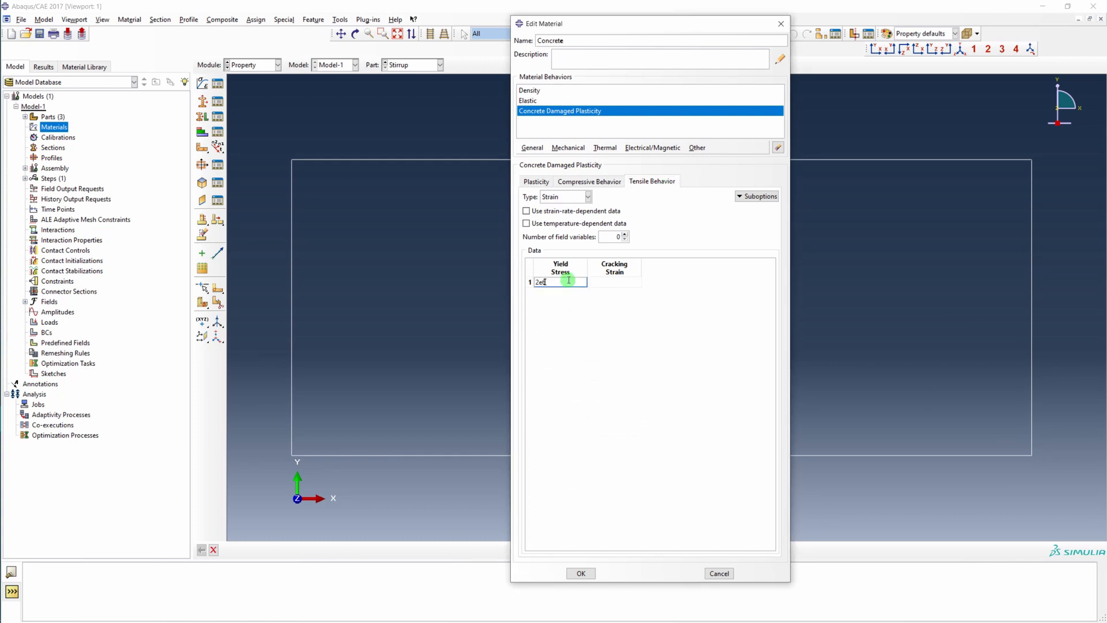